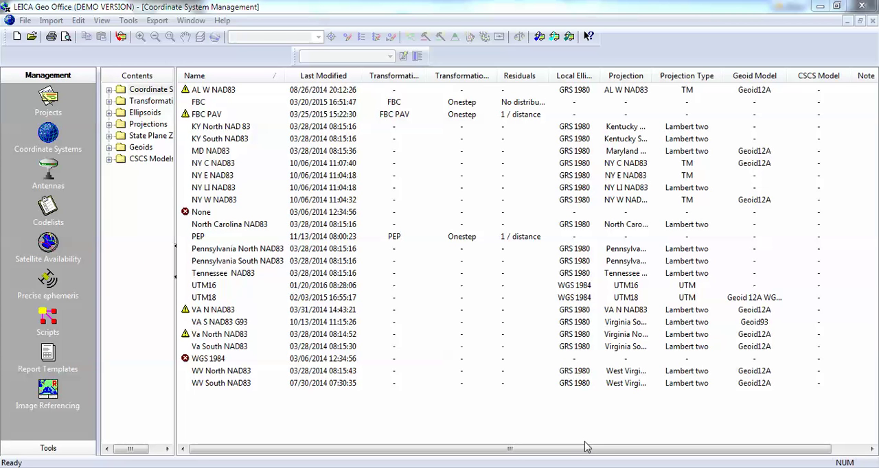
mouse_move(565, 422)
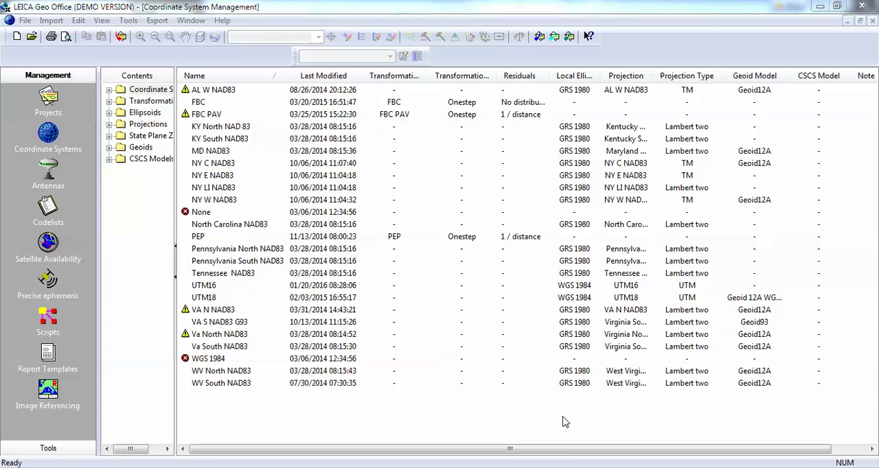
- Show the Coordinate Systems folder contents with the pane widened, briefly visiting Projects
click(150, 89)
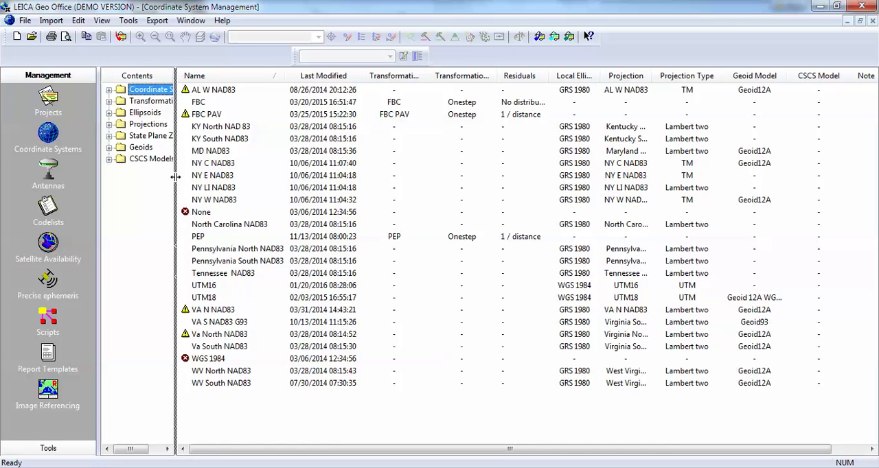
drag(177, 179, 219, 178)
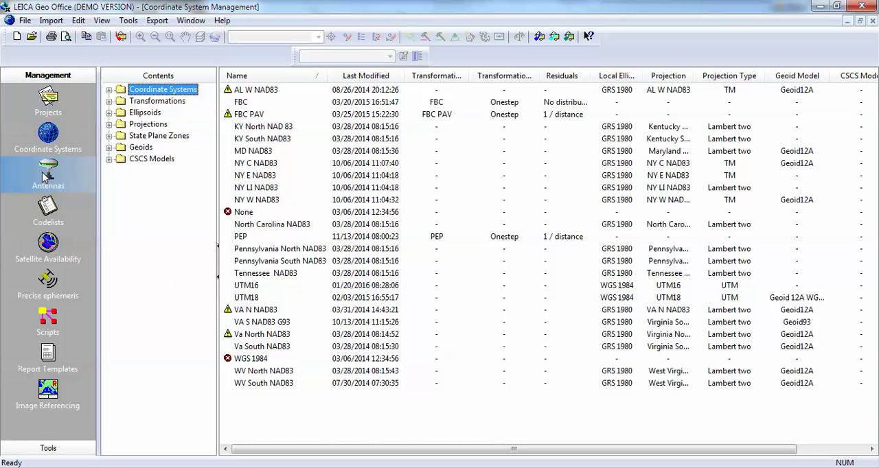
click(48, 98)
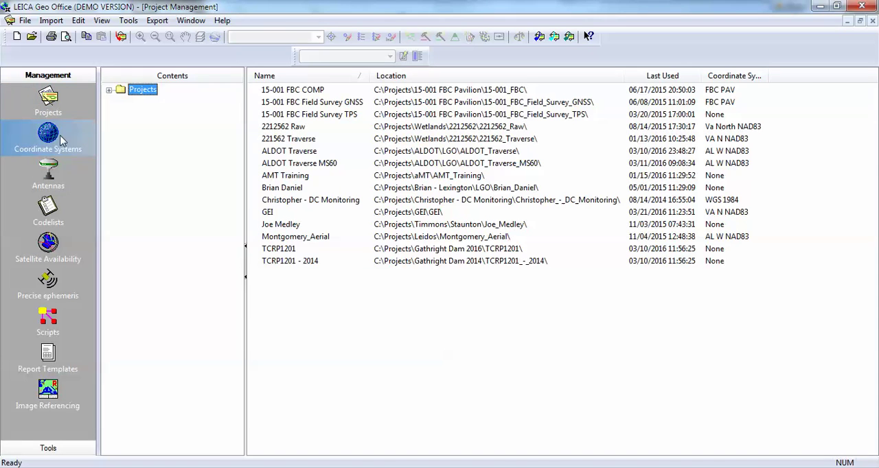
click(47, 137)
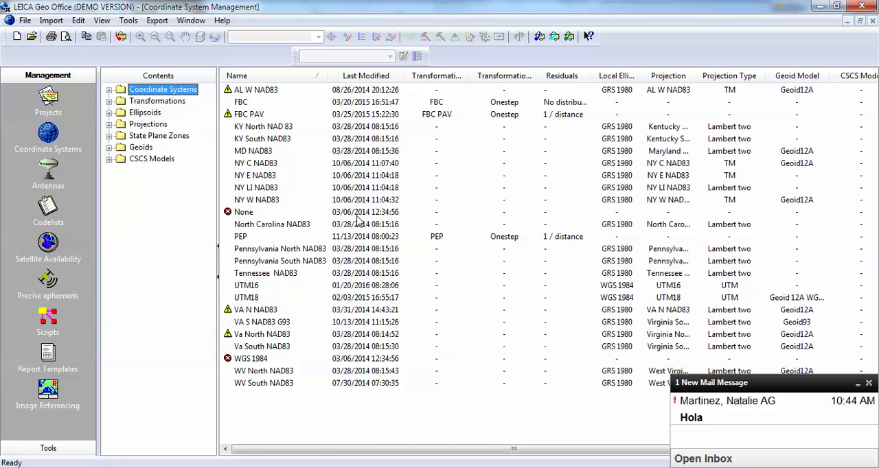
mouse_move(315, 335)
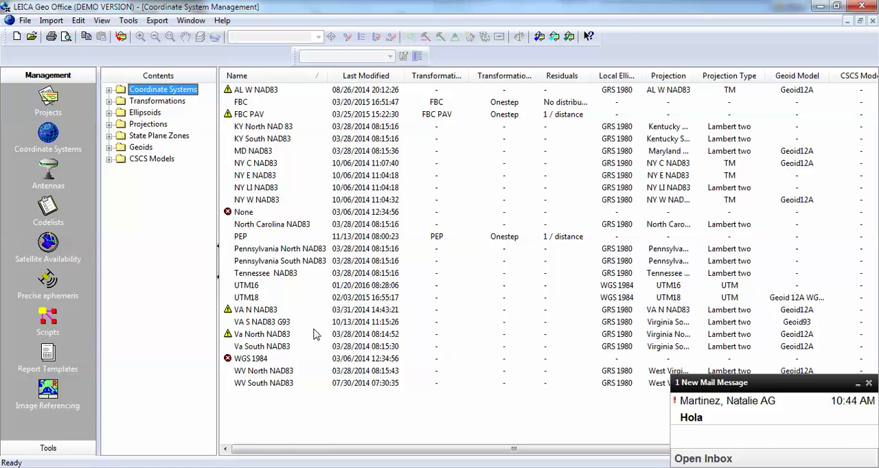
mouse_move(354, 201)
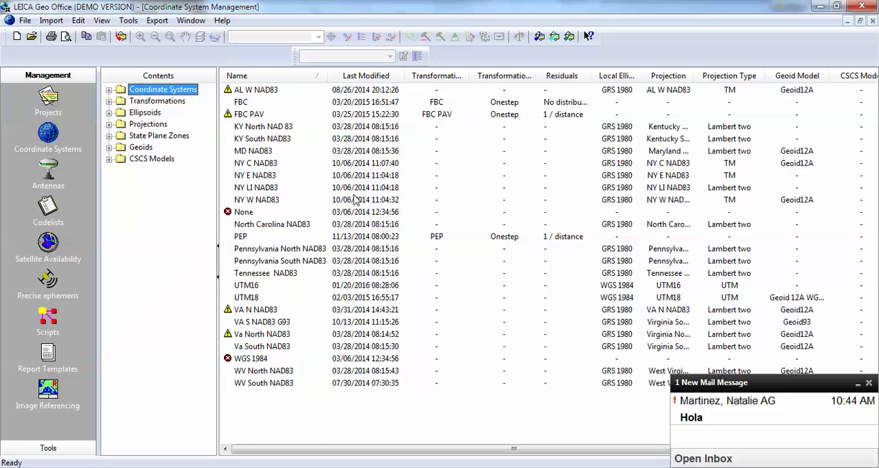
- Select the list from AL W NAD83 down through NY C NAD83 to the end
click(256, 89)
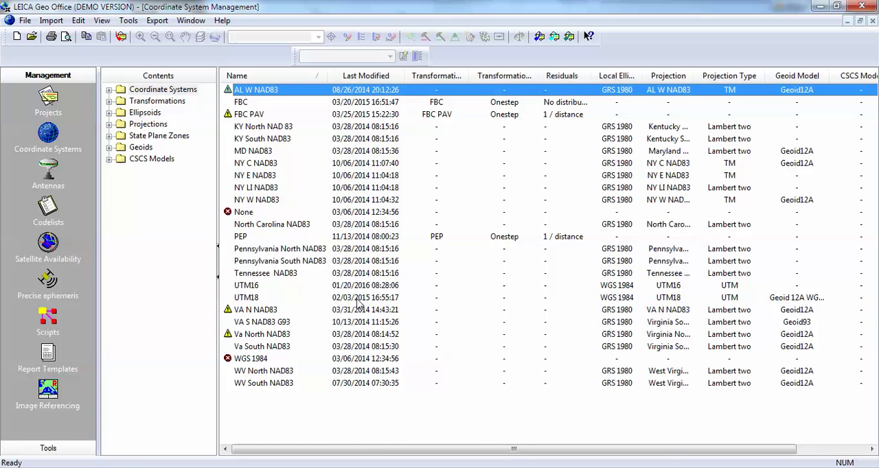
click(264, 126)
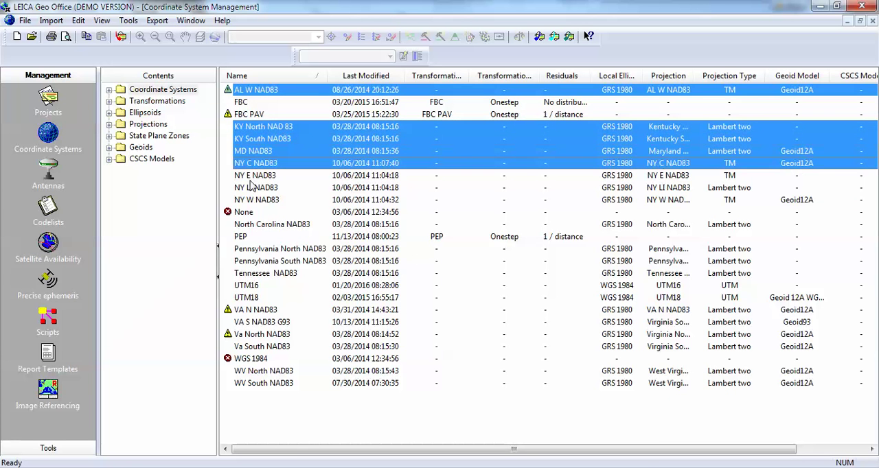
click(255, 176)
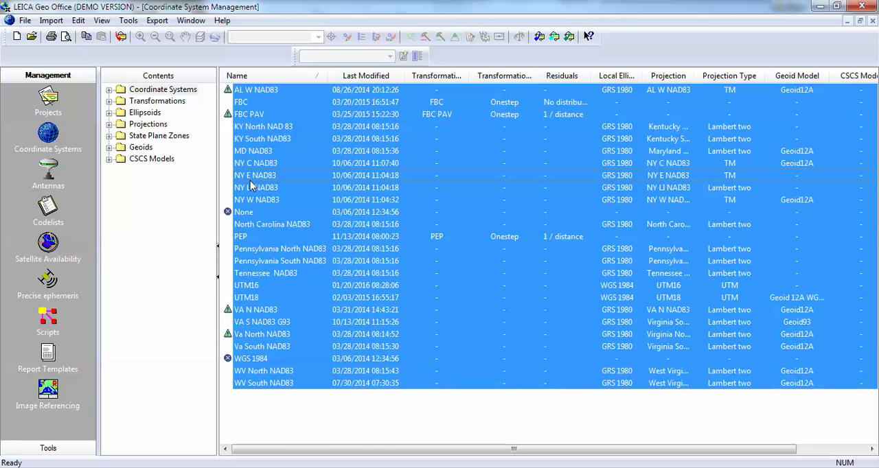
mouse_move(272, 219)
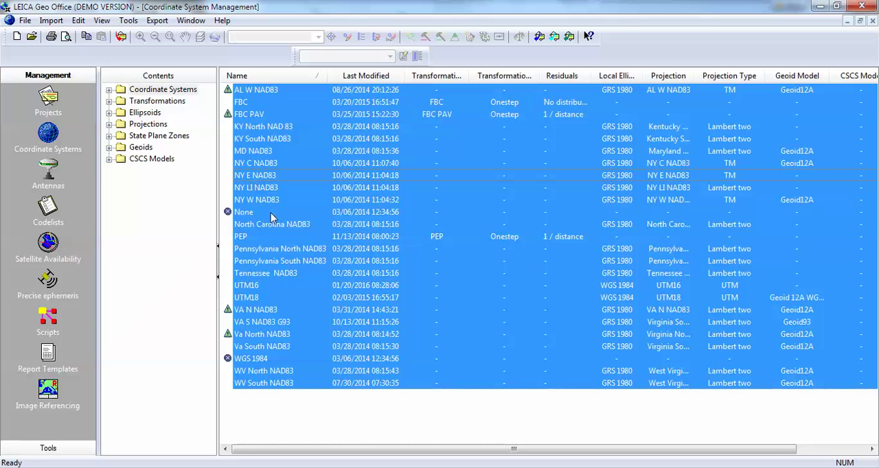
mouse_move(294, 198)
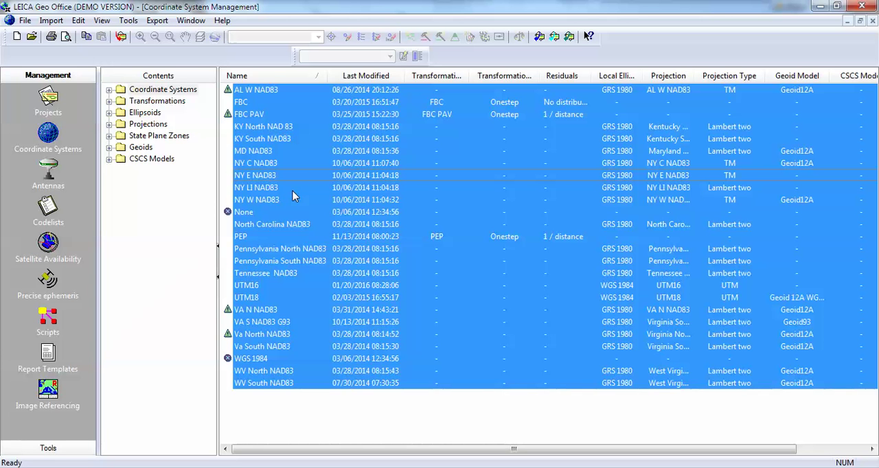
mouse_move(254, 217)
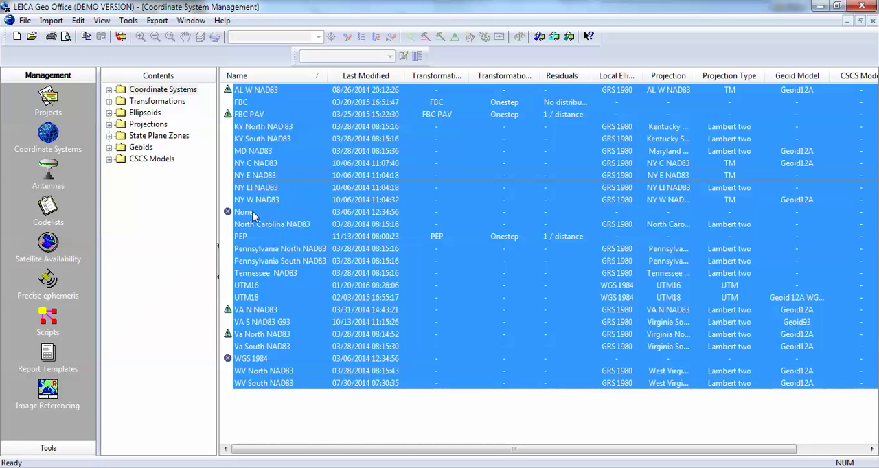
mouse_move(234, 223)
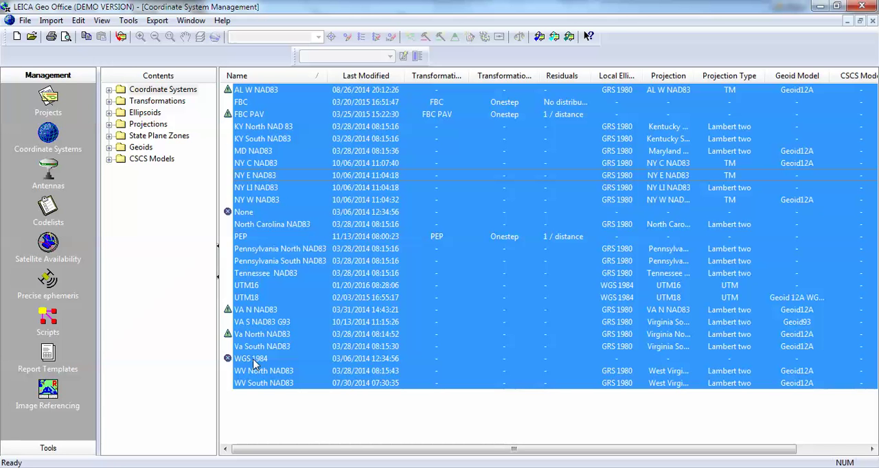
mouse_move(258, 350)
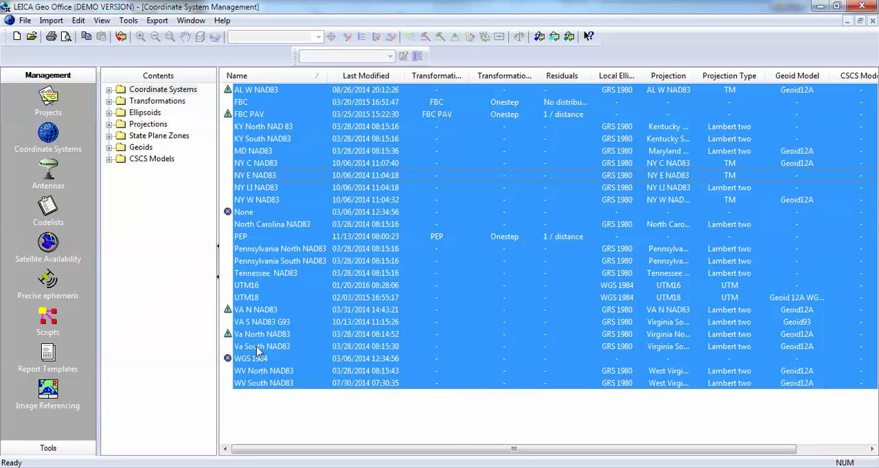
mouse_move(288, 357)
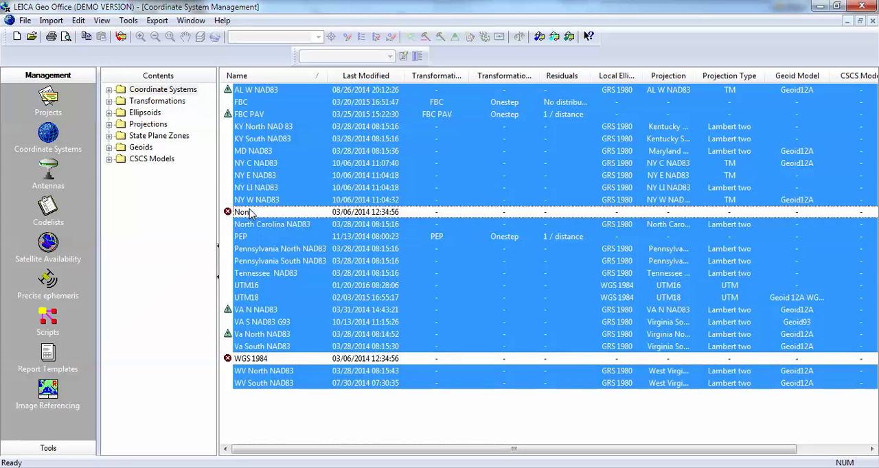
mouse_move(280, 176)
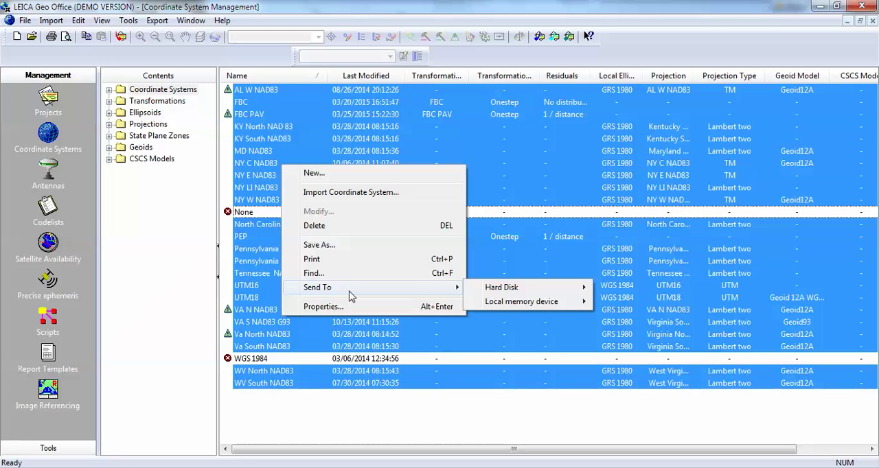
mouse_move(502, 287)
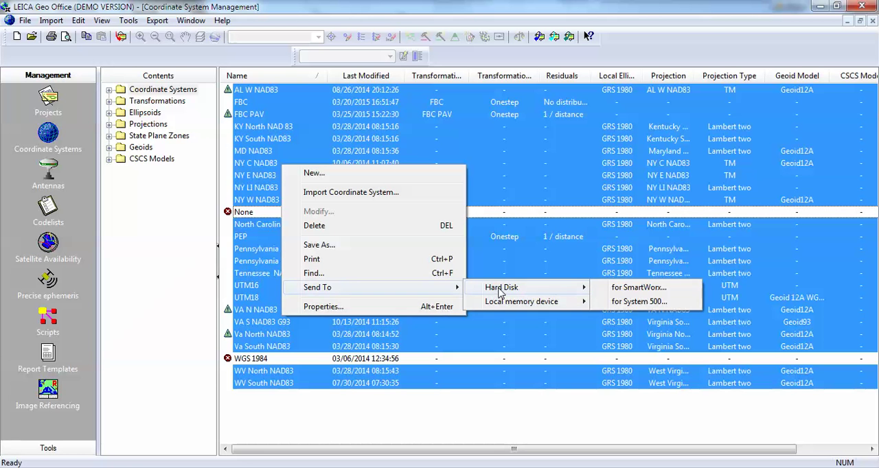
mouse_move(639, 287)
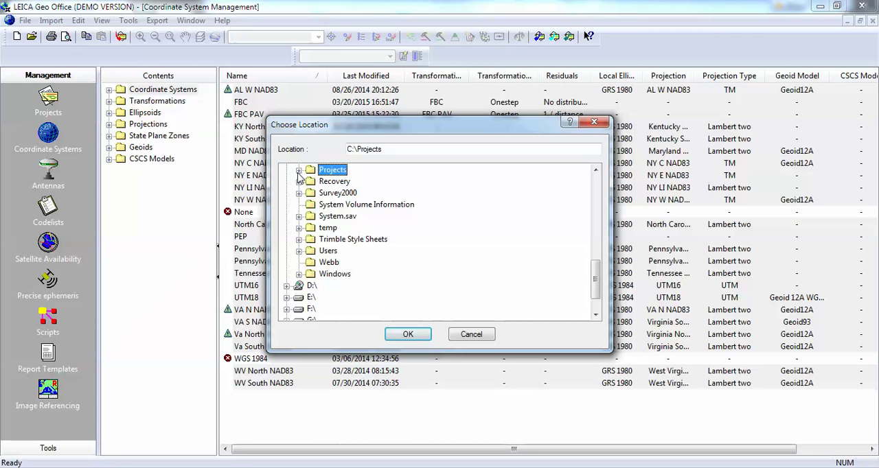
- Choose C:\temp as the destination and confirm the export location
click(327, 228)
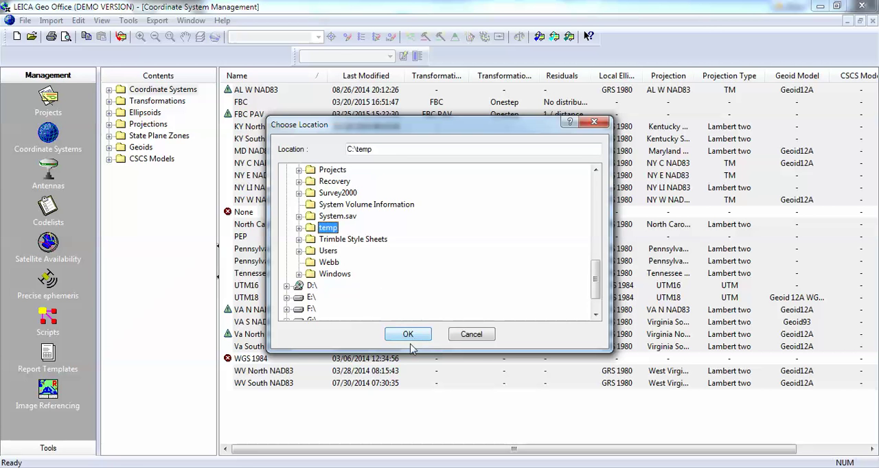
click(408, 335)
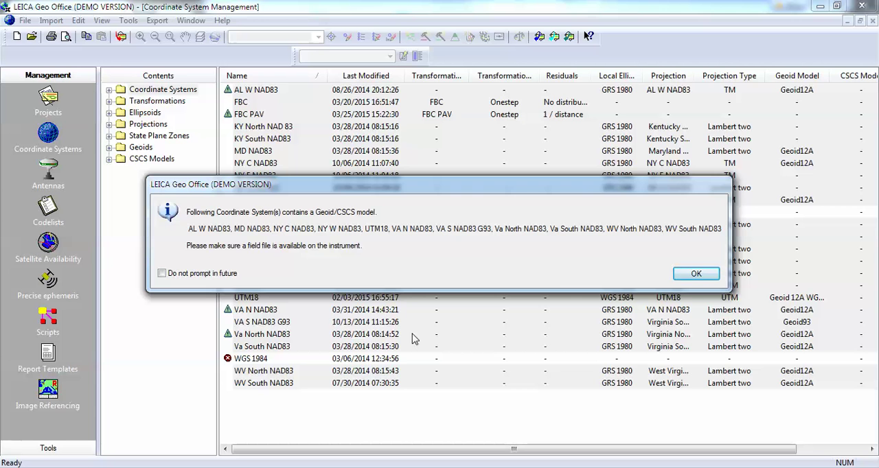
- Acknowledge the notice naming coordinate systems containing a Geoid/CSCS model
click(695, 273)
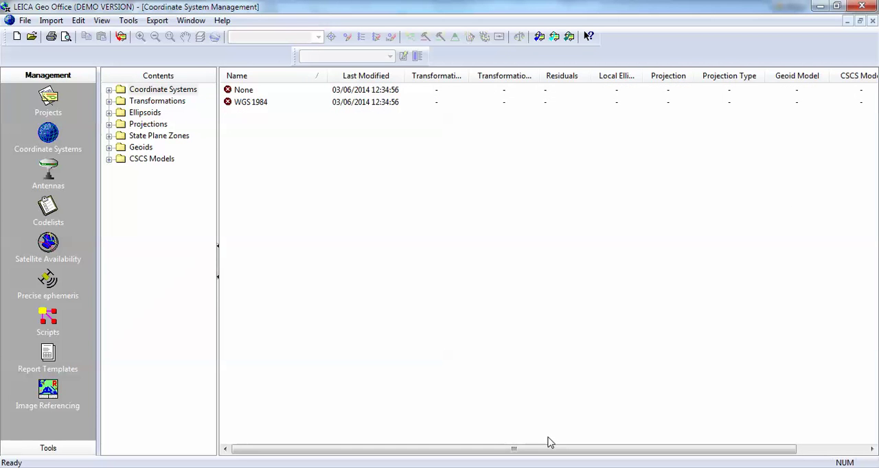
mouse_move(442, 351)
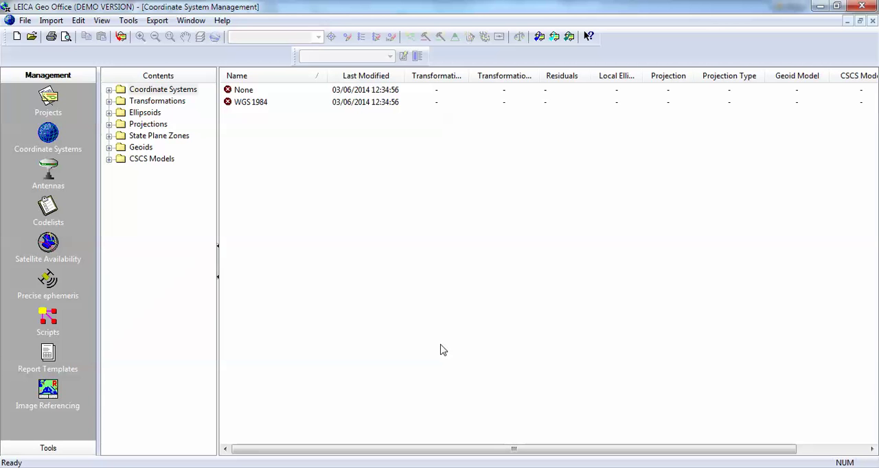
mouse_move(421, 209)
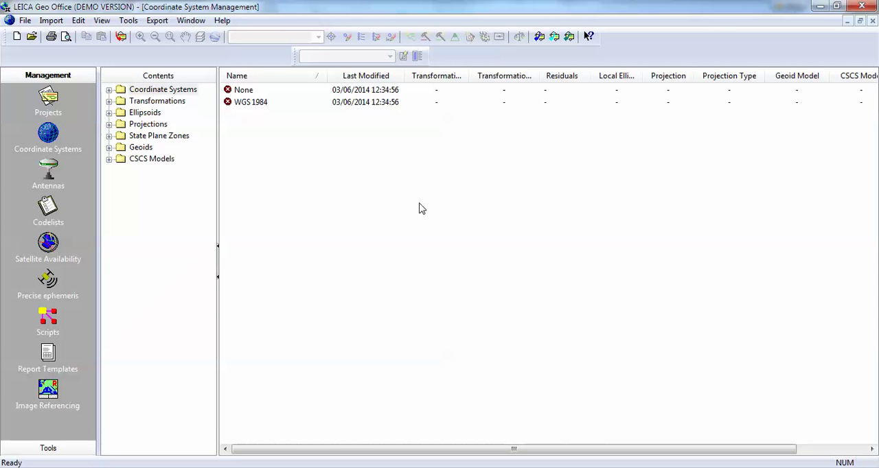
mouse_move(391, 206)
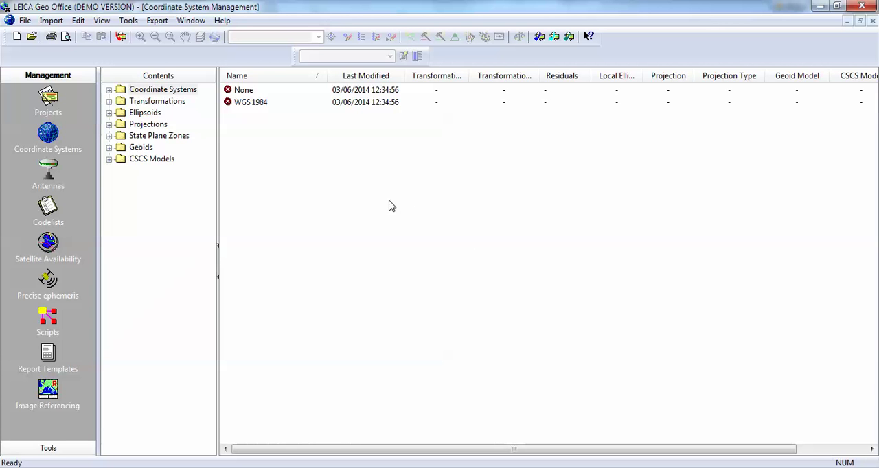
- Start Import Coordinate System from the list's context menu
right_click(391, 206)
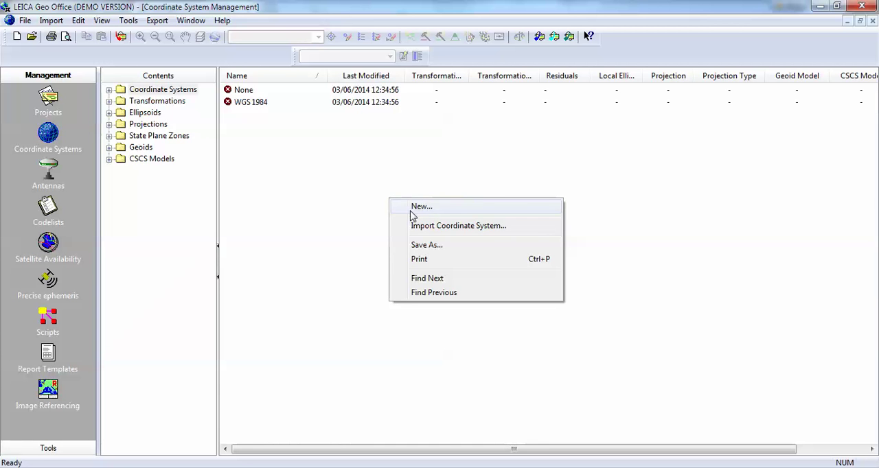
click(421, 206)
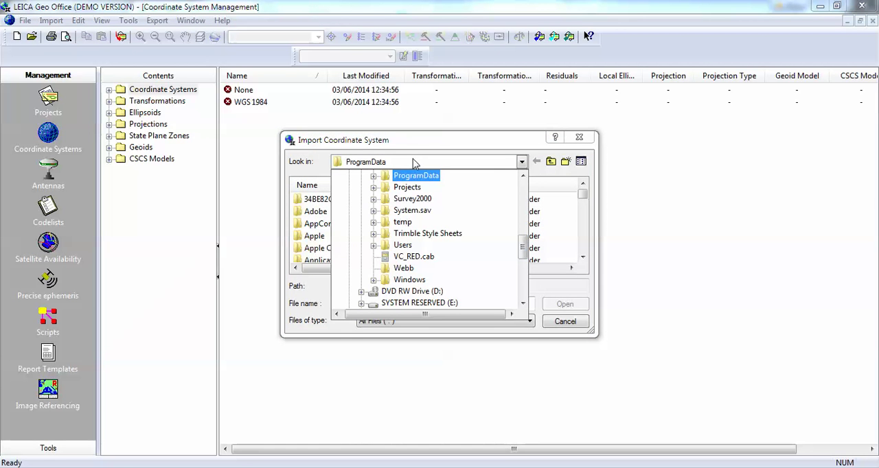
mouse_move(466, 274)
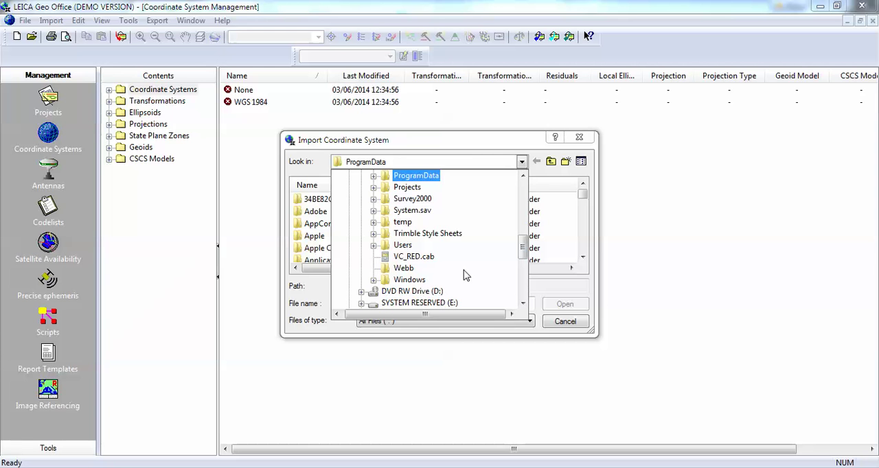
- Browse into C:\temp, select TRFSET.DAT and import its coordinate systems
click(402, 222)
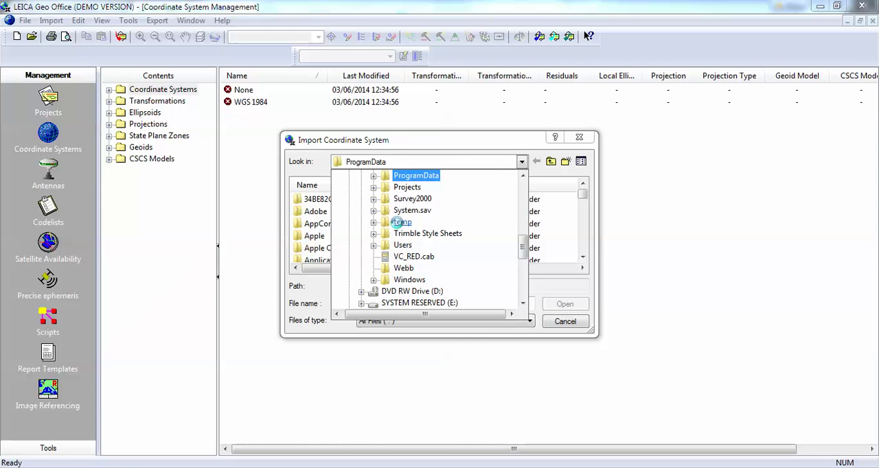
double_click(401, 222)
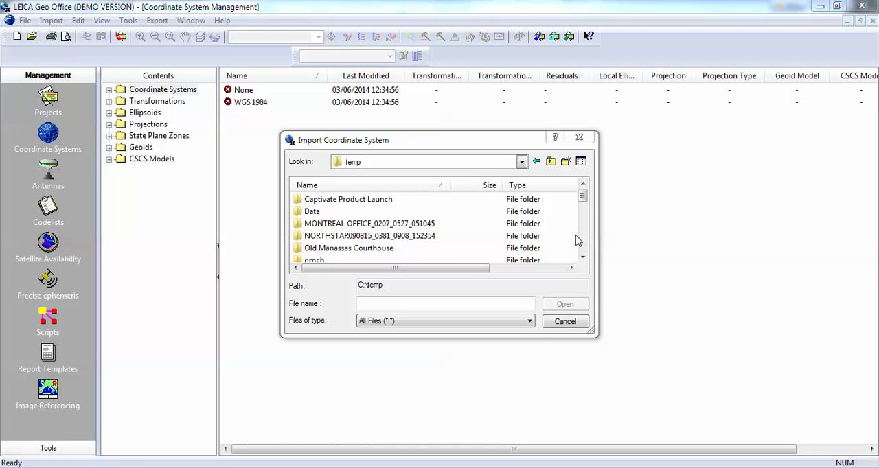
scroll(down, 3)
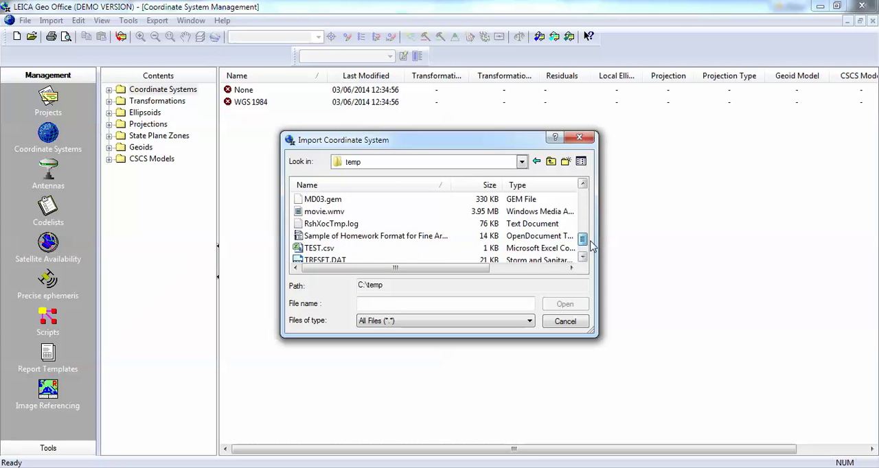
click(324, 247)
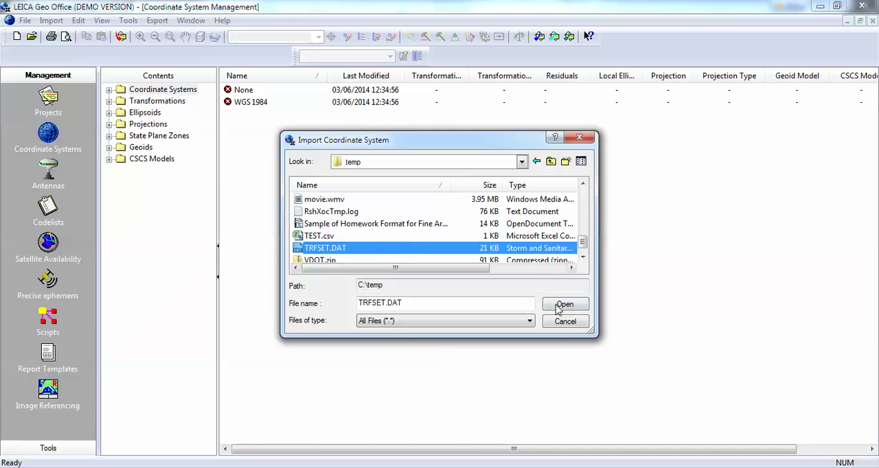
click(565, 304)
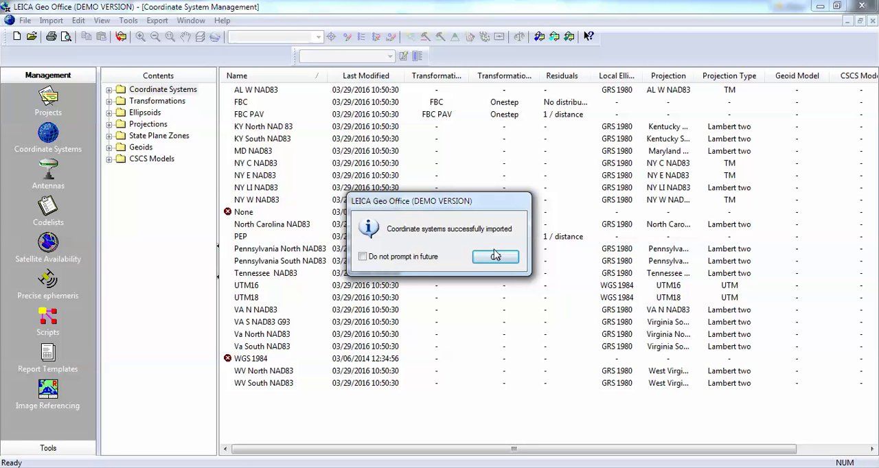
mouse_move(527, 253)
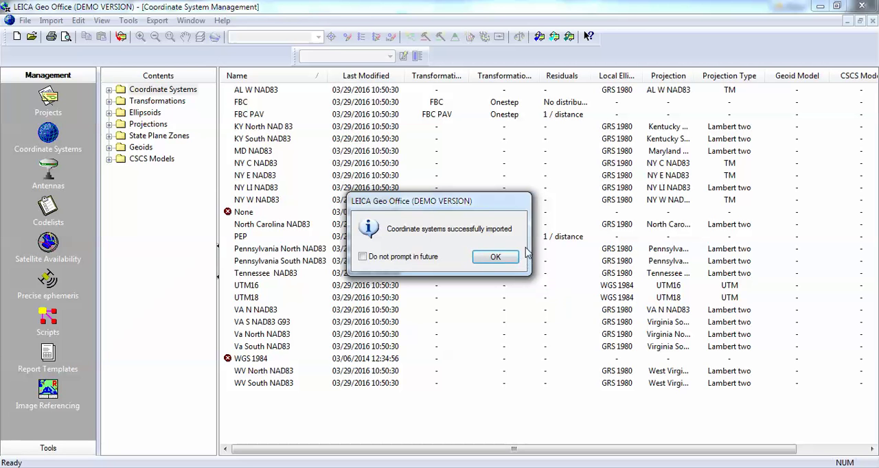
- Dismiss the 'Coordinate systems successfully imported' message
click(494, 255)
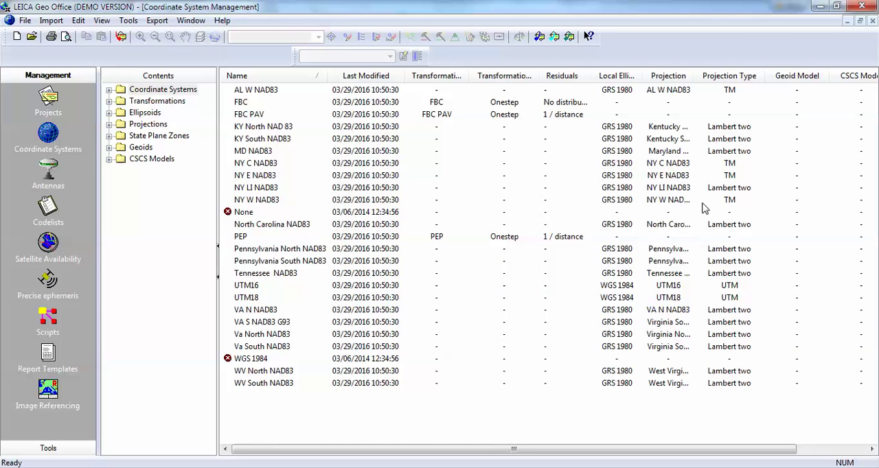
mouse_move(578, 320)
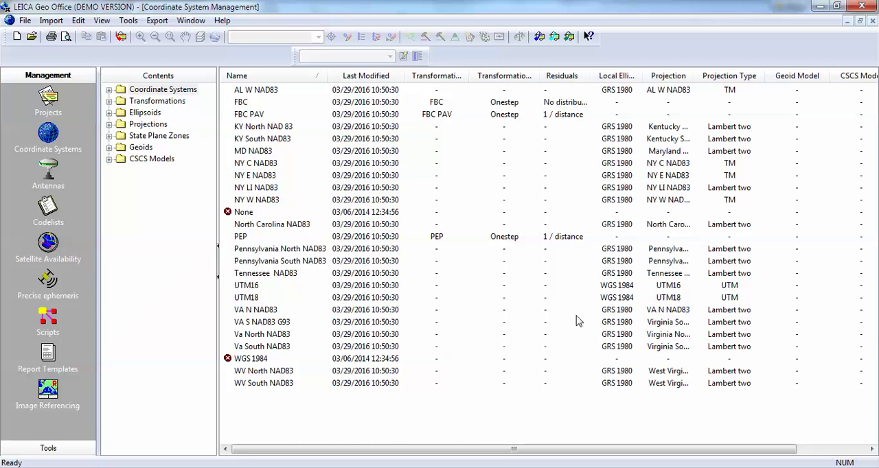
mouse_move(288, 231)
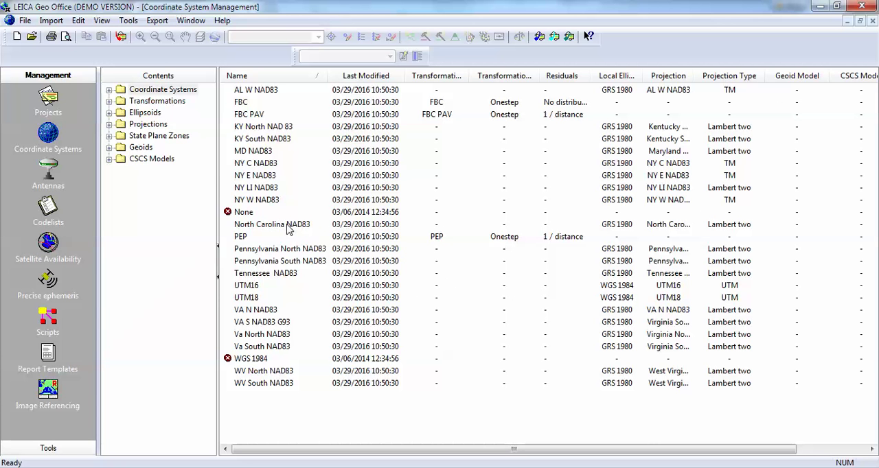
mouse_move(237, 305)
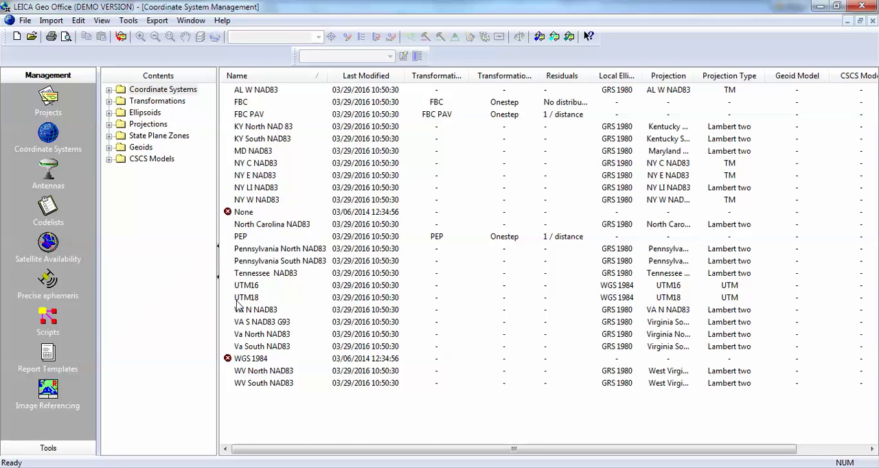
- In Va North NAD83's properties, choose Geoid12A as the geoid model
right_click(261, 335)
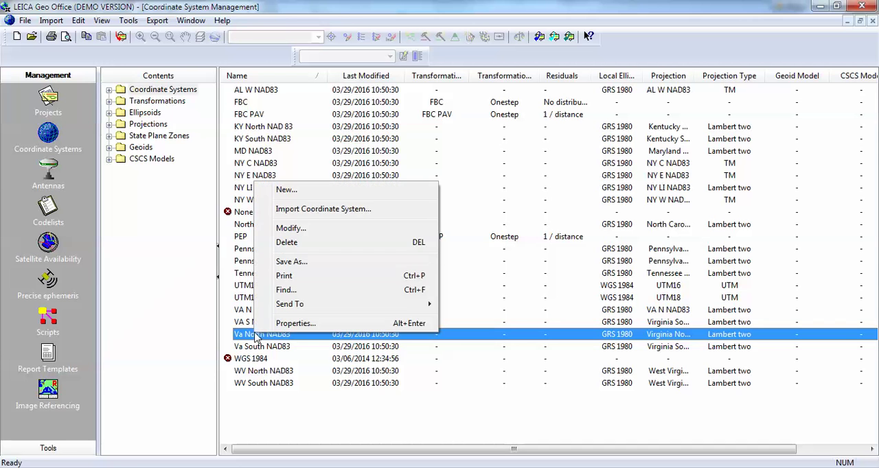
click(295, 324)
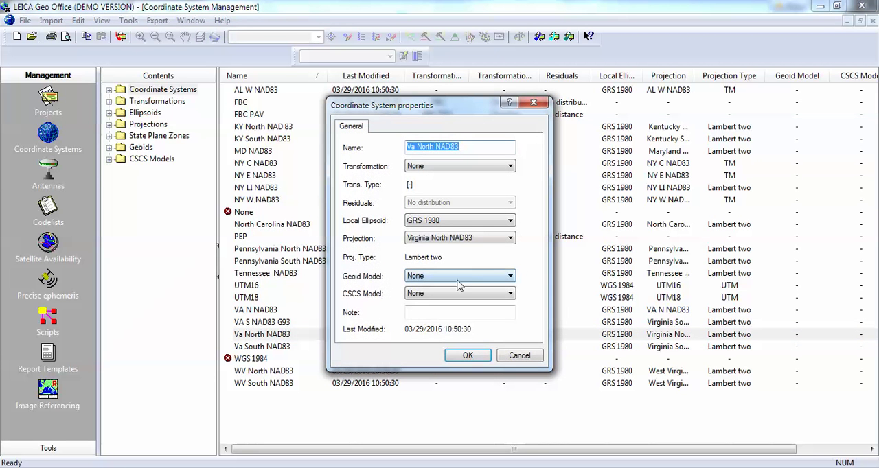
click(511, 275)
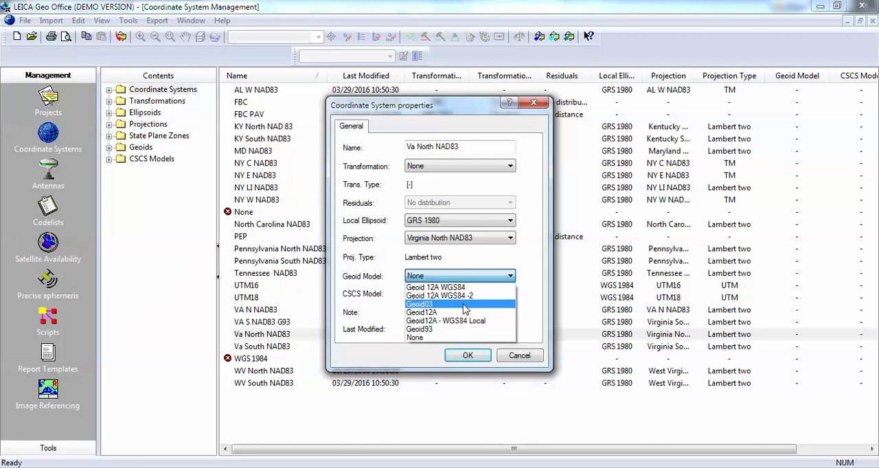
click(422, 313)
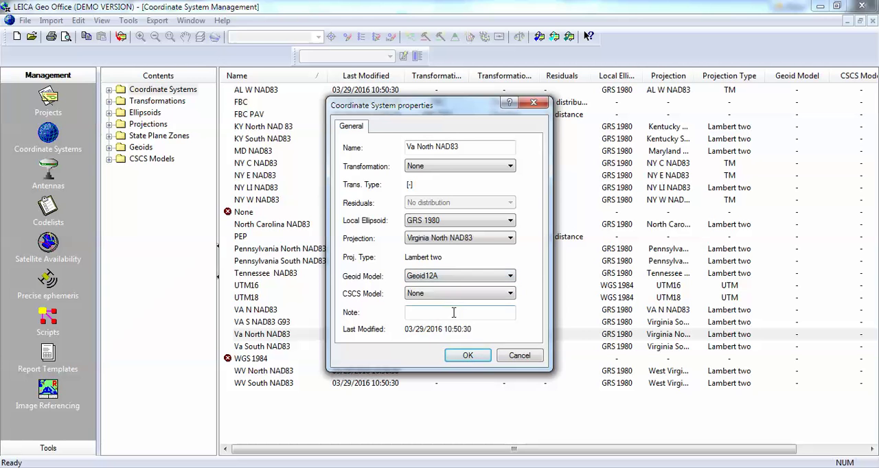